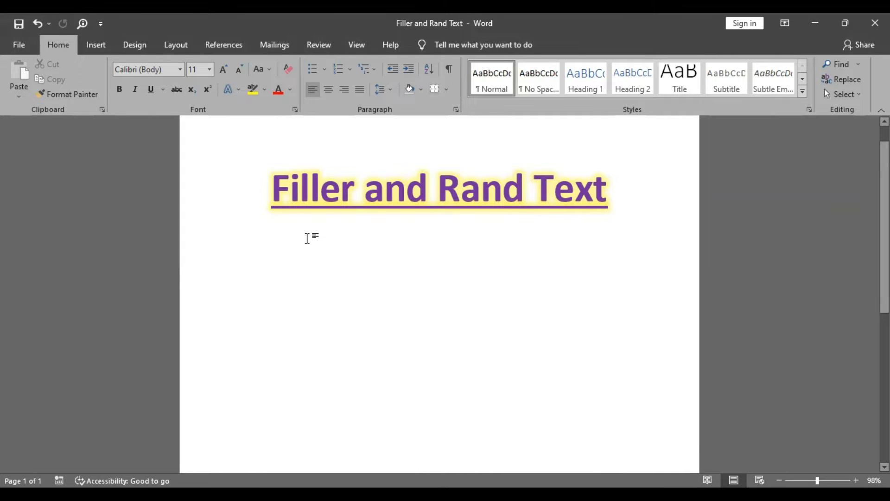
Generate default =rand filler paragraphs below the heading, then remove them.
left_click(241, 238)
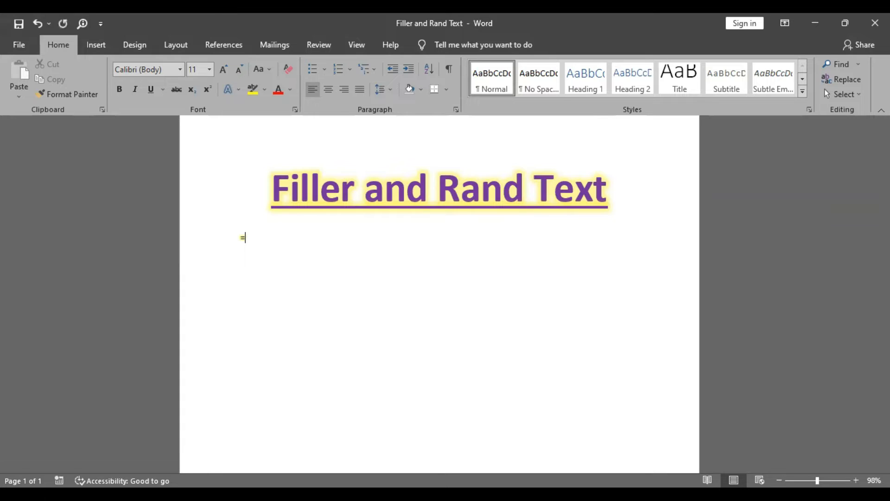
type("=rand")
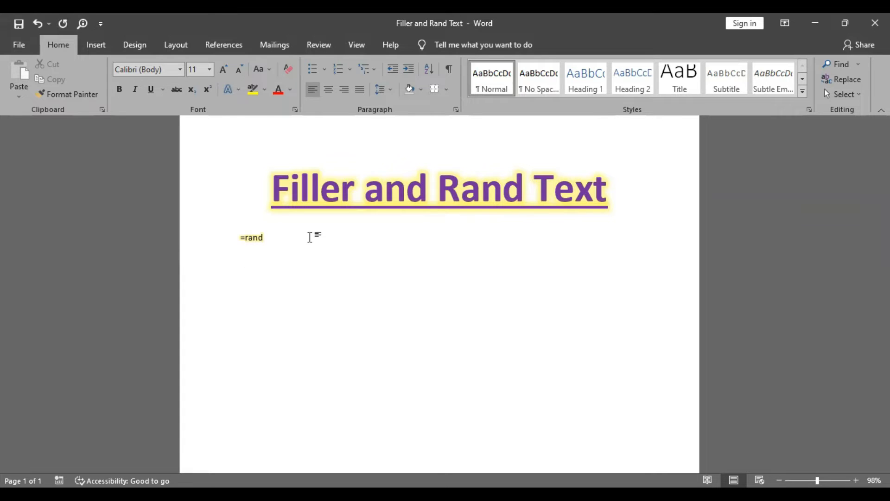
key("Enter")
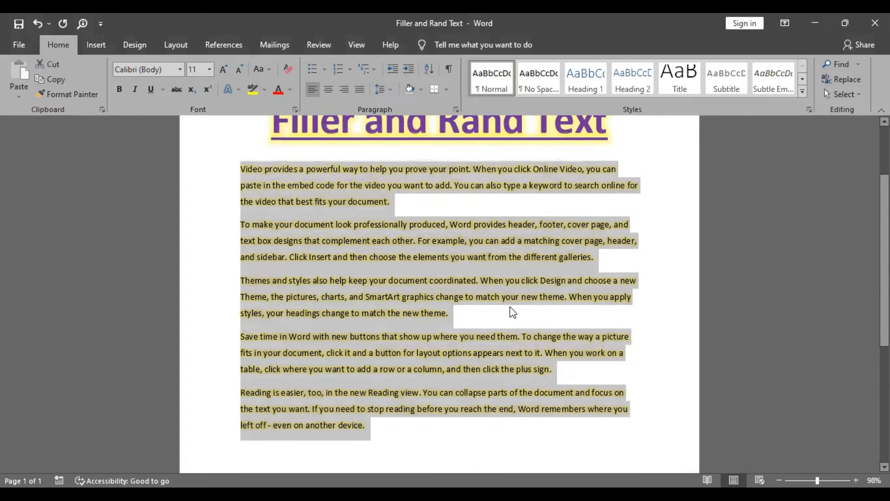
key("Delete")
type("=")
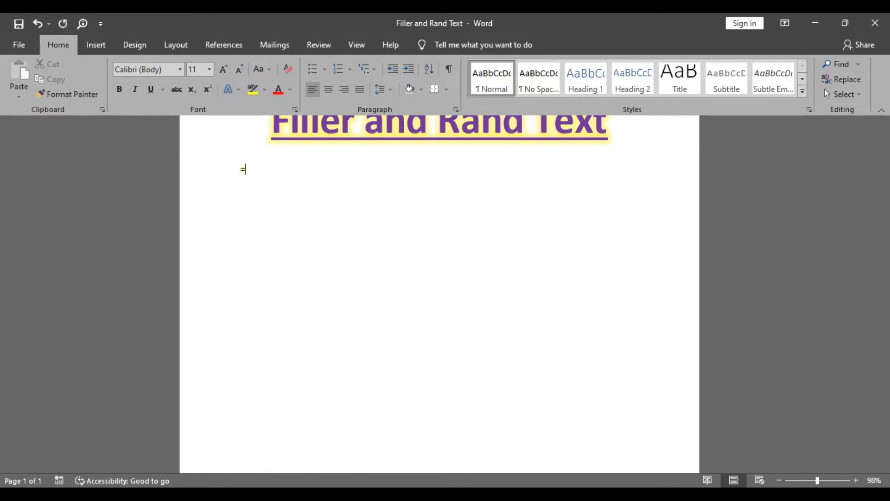
Enter =rand(2) to produce two filler paragraphs beneath the title.
type("rand")
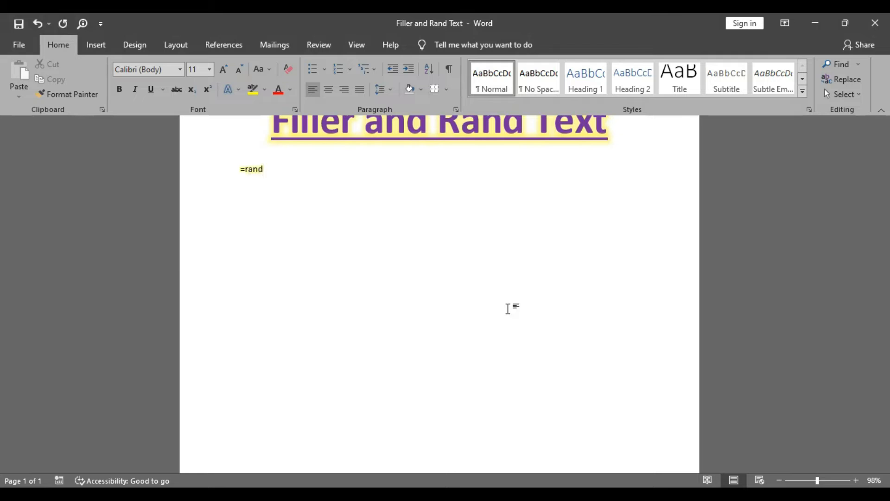
type("(")
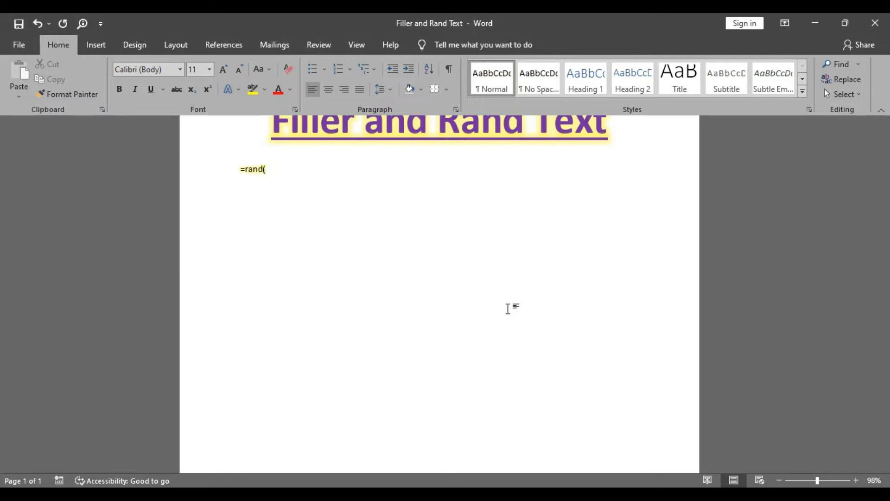
type("2)")
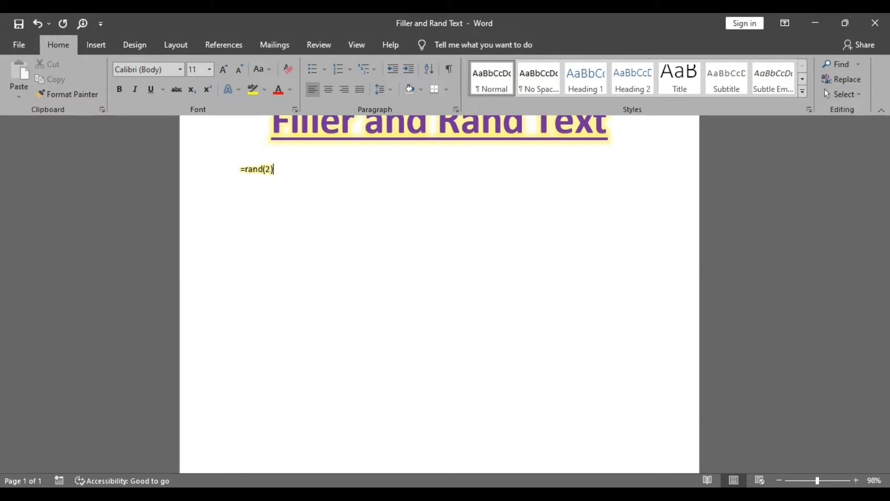
key("Enter")
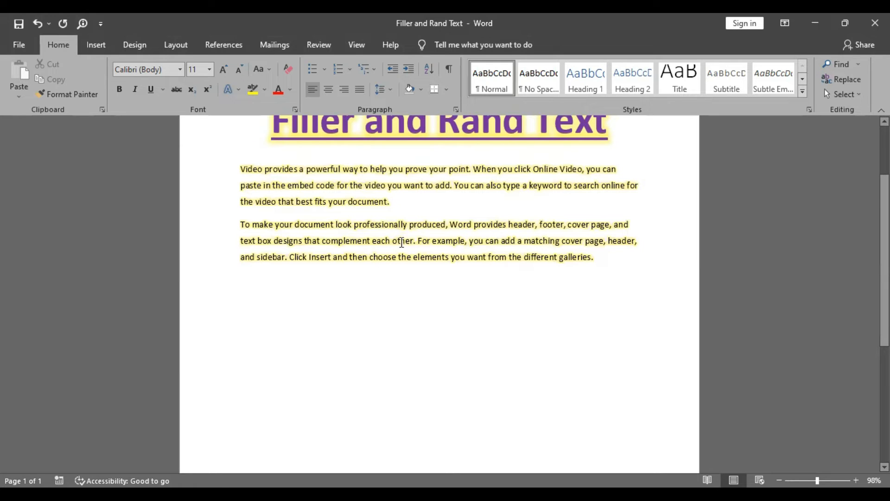
left_click_drag(322, 240, 390, 241)
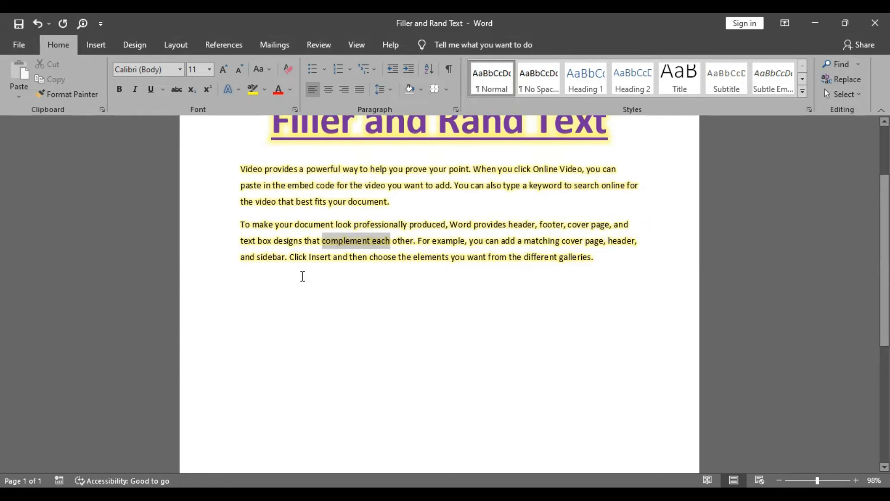
left_click(273, 284)
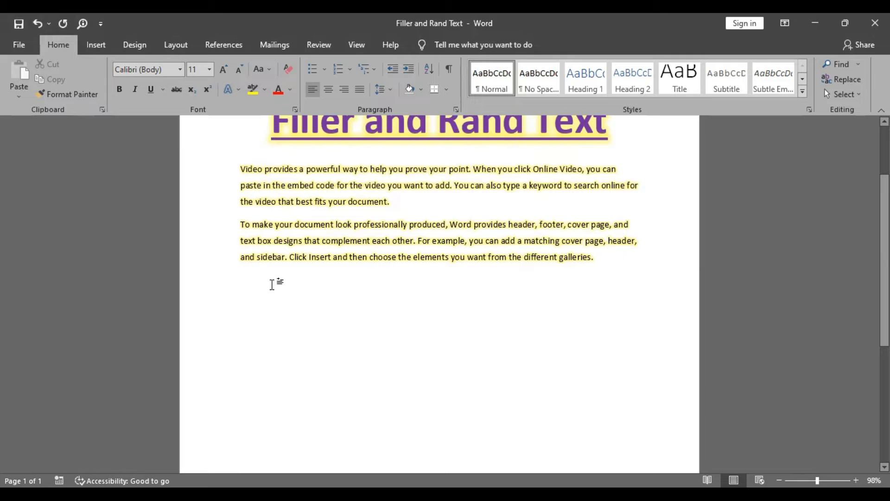
mouse_move(411, 281)
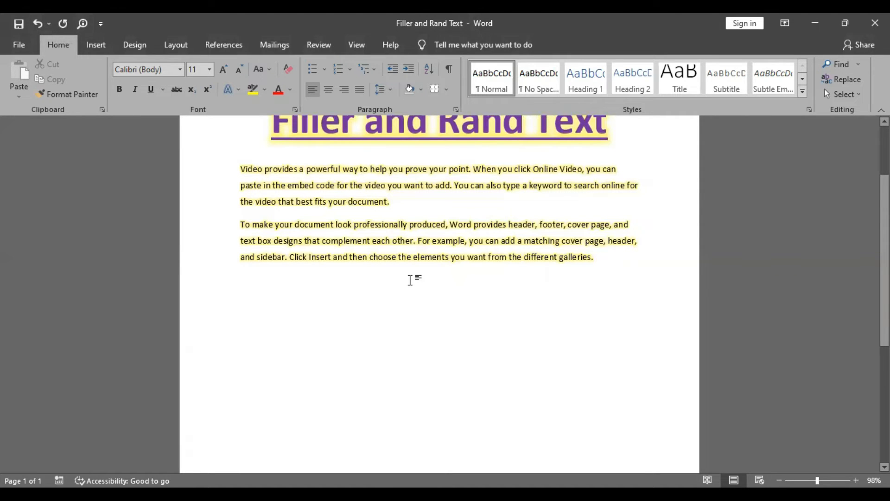
Type =lorem on the new line to add Latin placeholder paragraphs.
type("=lo")
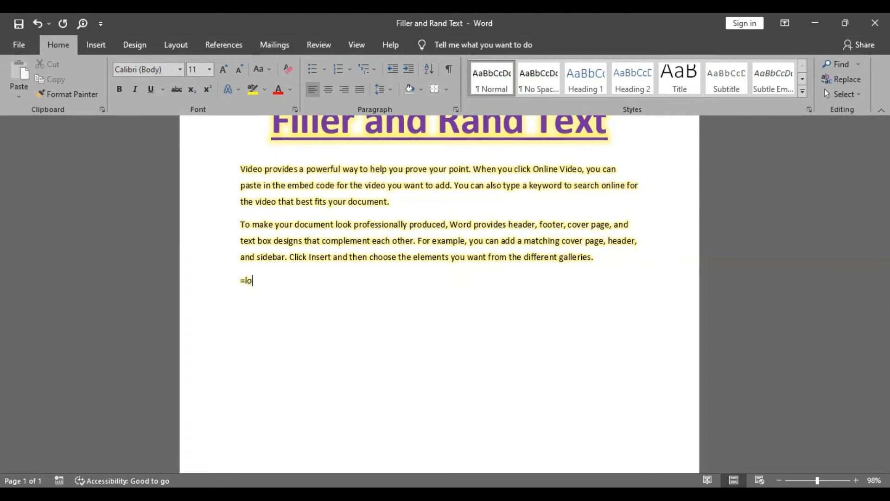
type("rem")
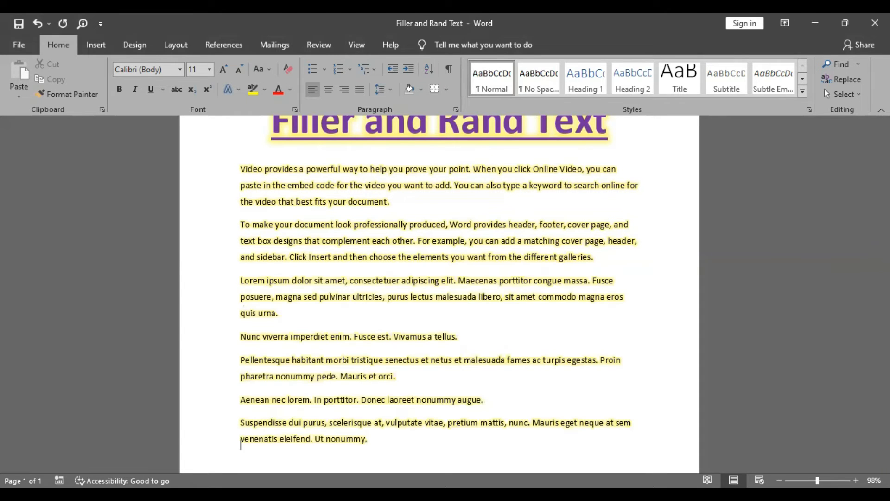
scroll("down", 3)
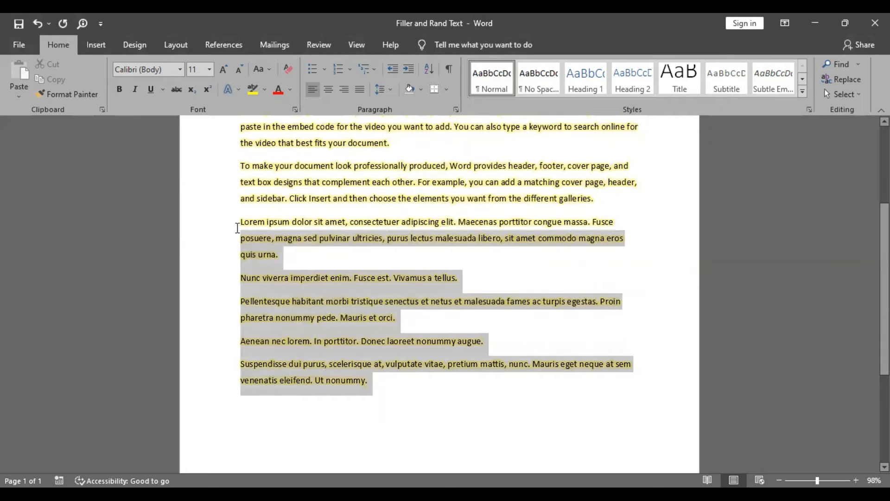
Replace the lorem output with a single paragraph using =lorem(1).
left_click(290, 257)
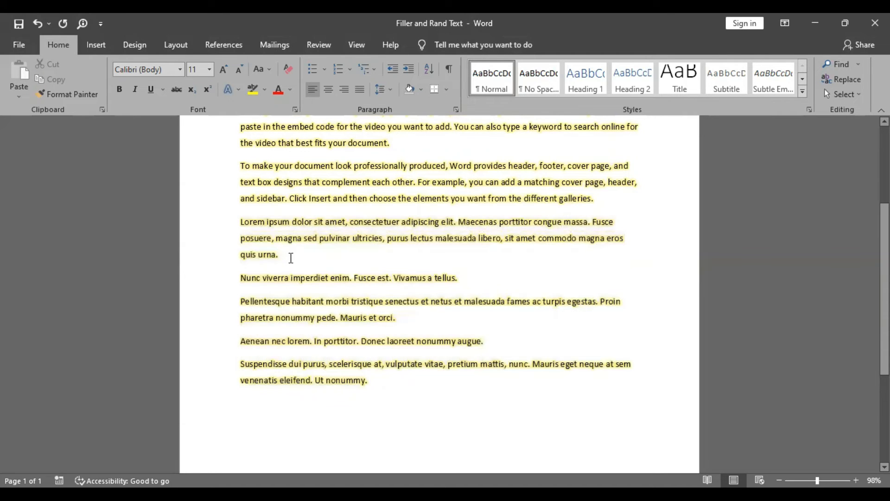
type("=lorem()")
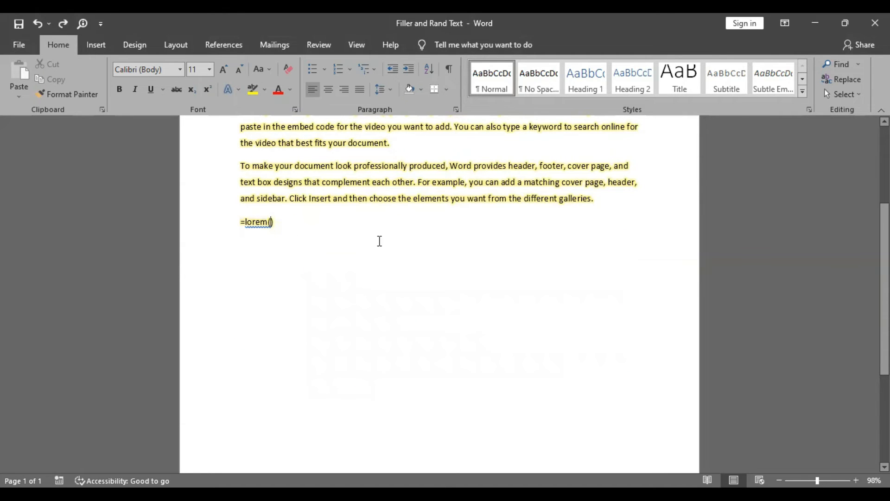
type("1")
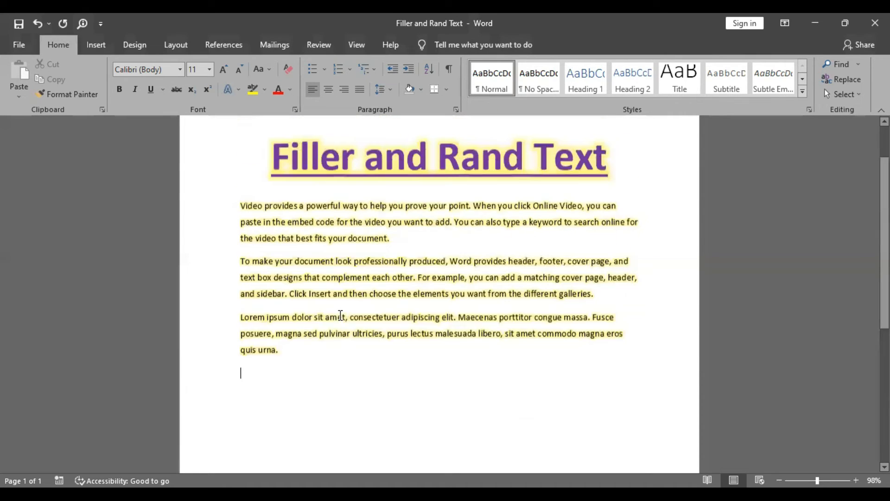
scroll("down", 3)
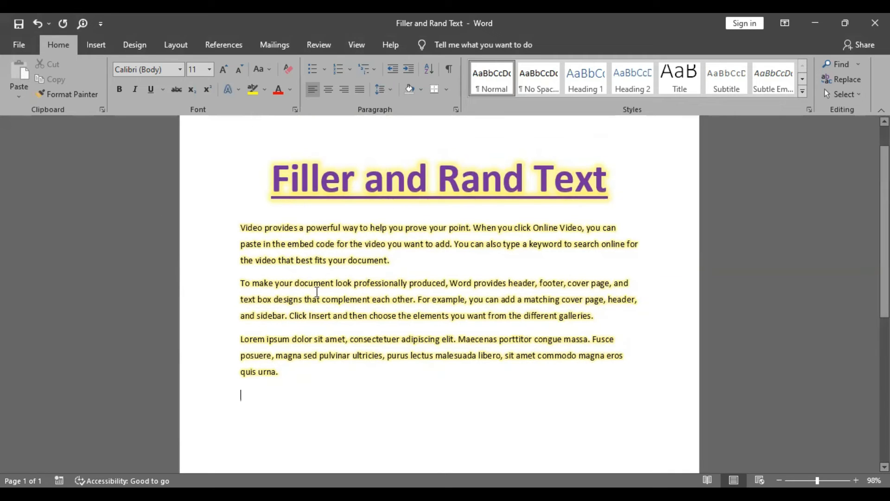
Delete the blank line after the lorem paragraph and select the three body paragraphs.
left_click_drag(240, 227, 295, 372)
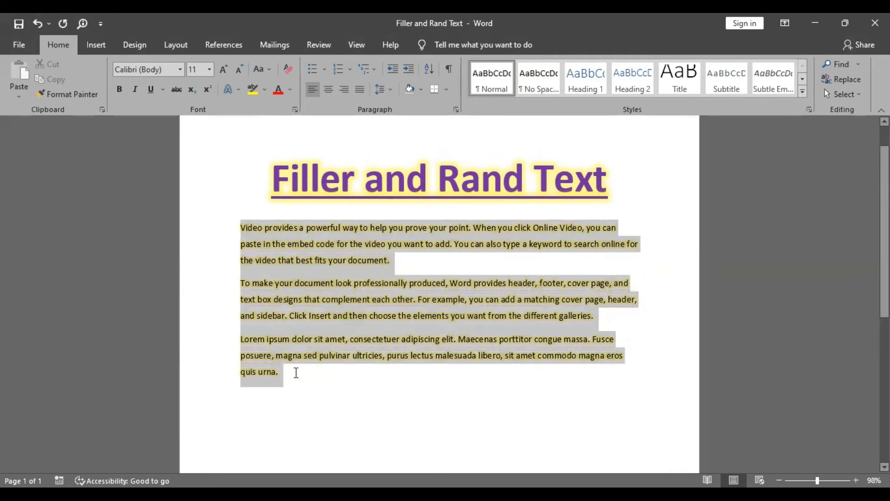
left_click(280, 372)
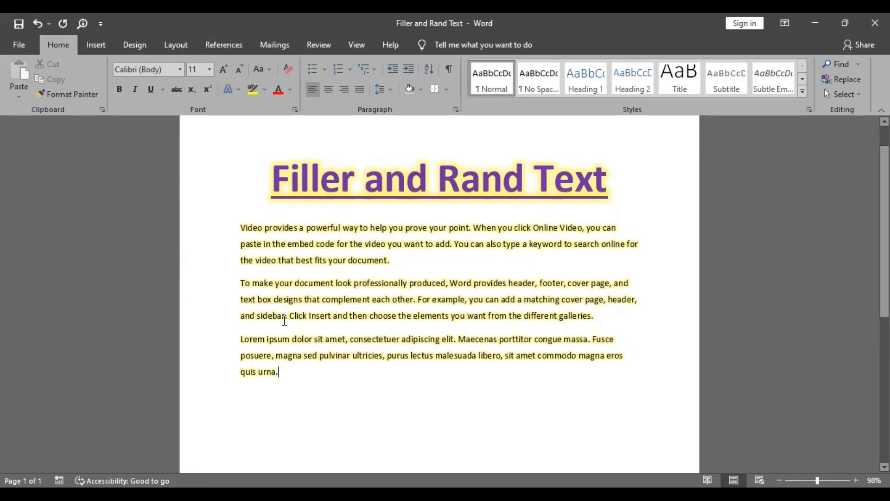
mouse_move(410, 307)
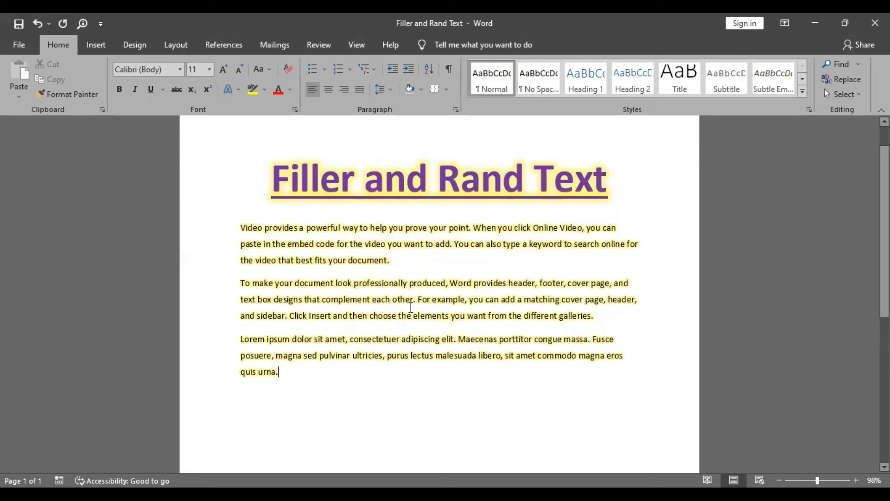
left_click_drag(239, 227, 278, 372)
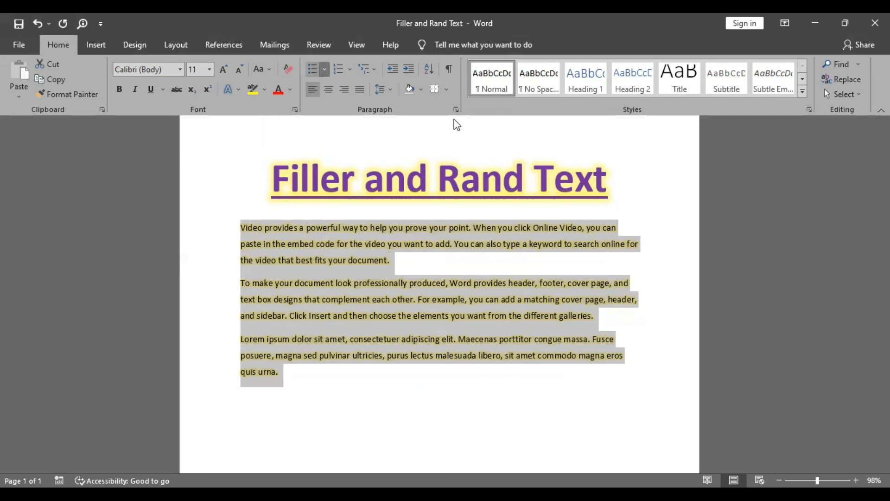
left_click(313, 69)
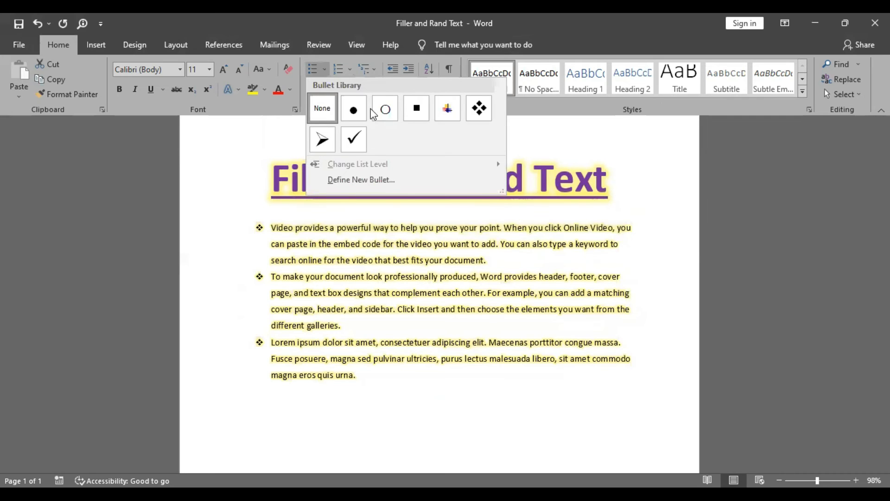
left_click(321, 108)
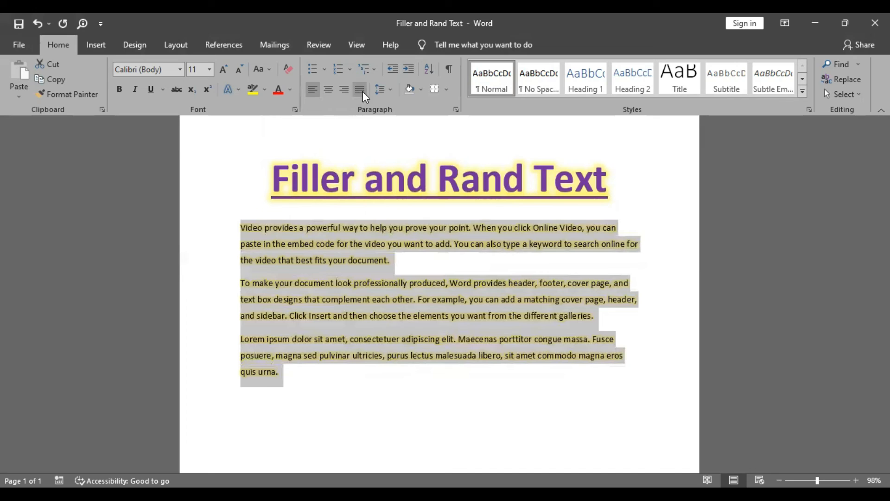
left_click(359, 89)
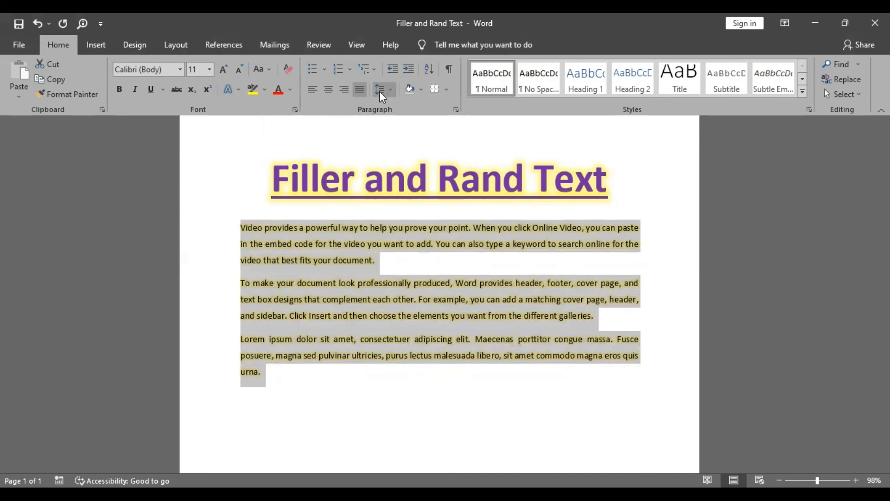
left_click(379, 89)
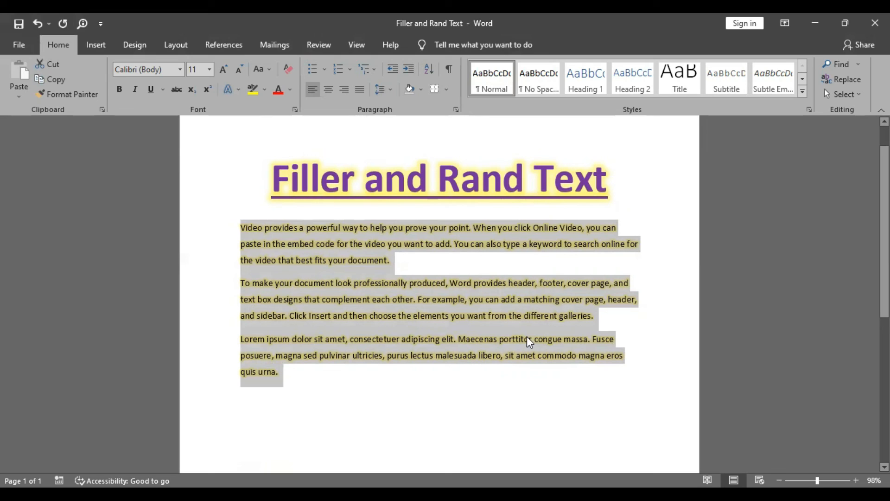
mouse_move(402, 334)
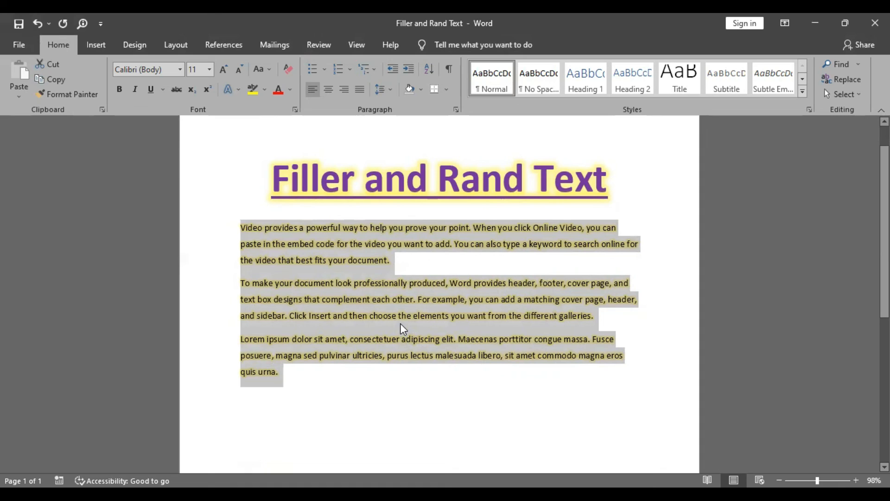
mouse_move(429, 315)
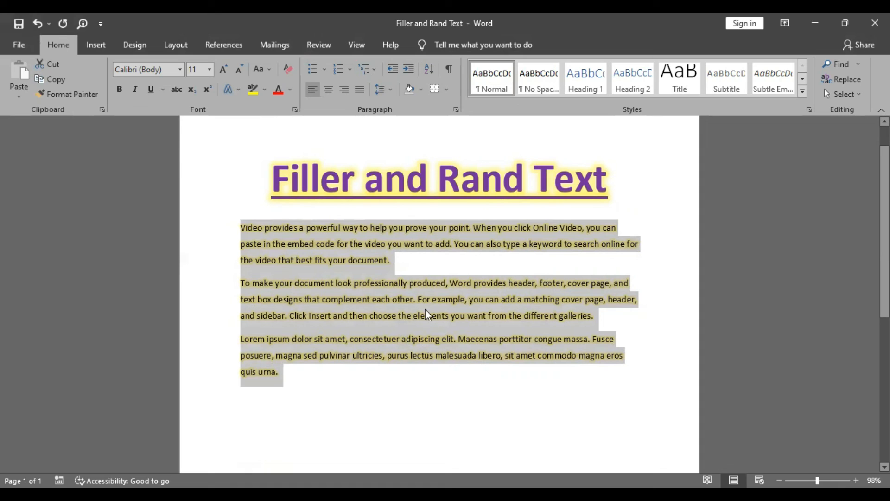